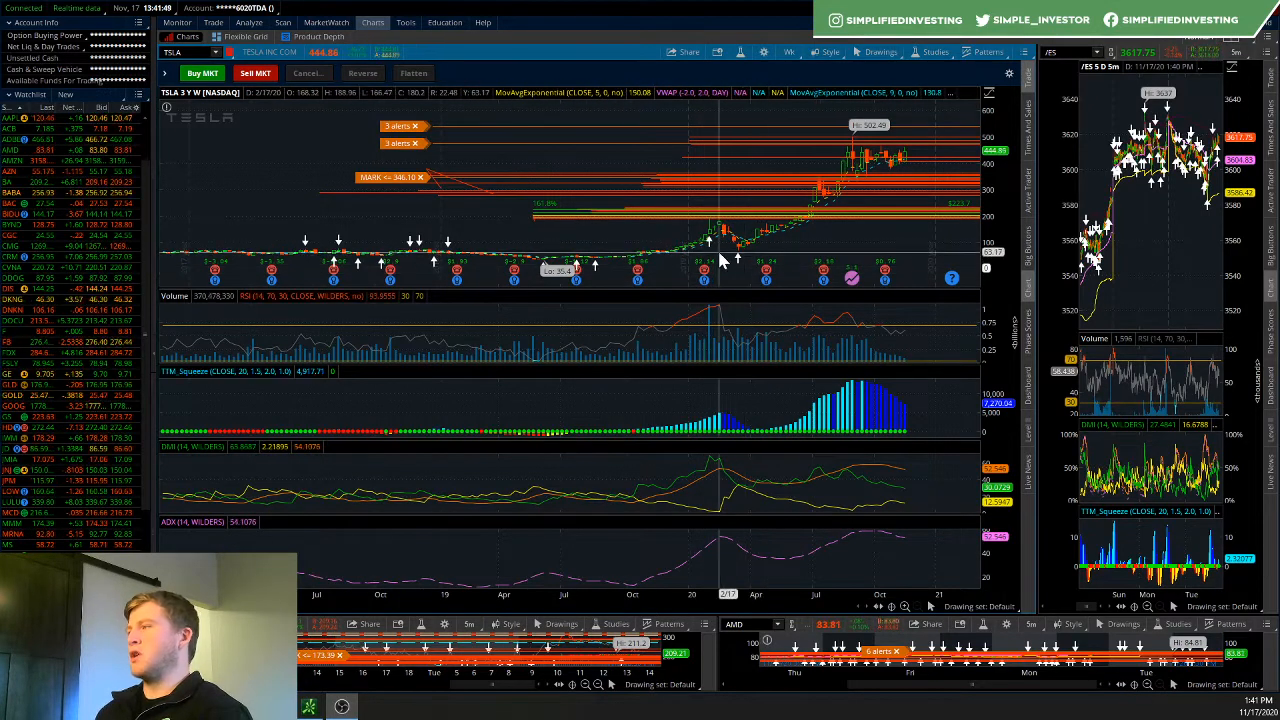
mouse_move(895, 163)
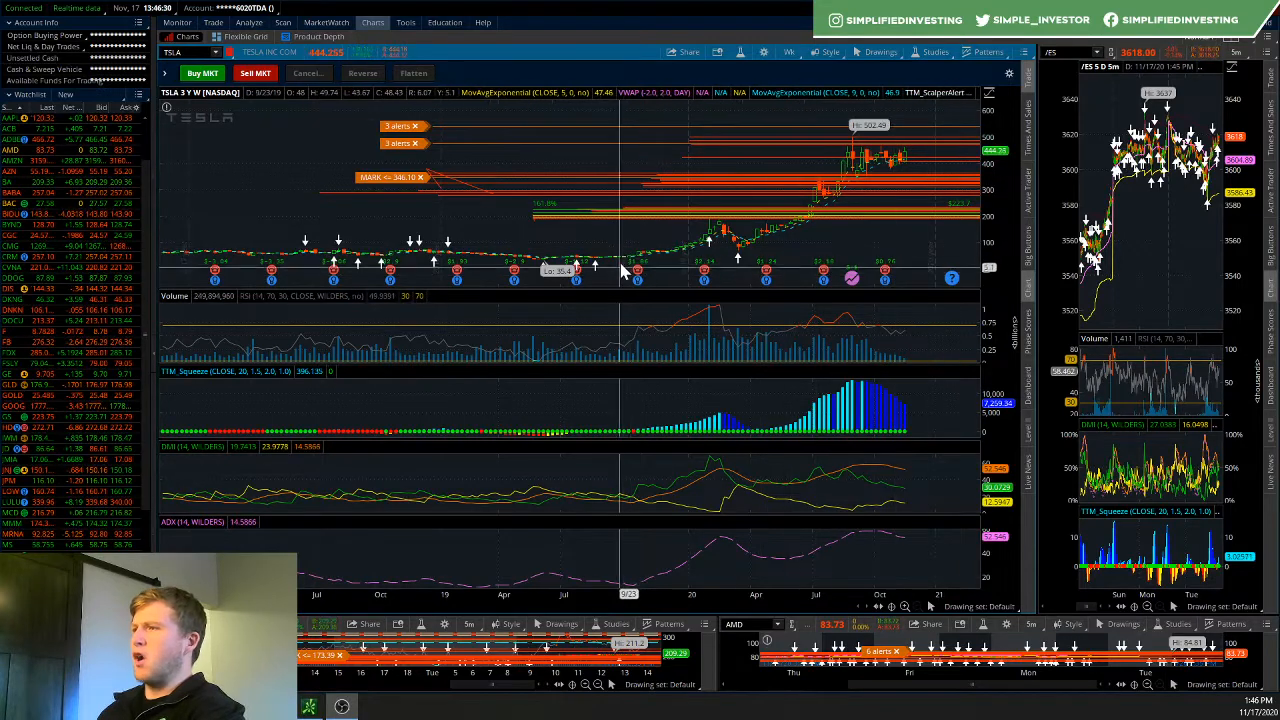
mouse_move(720, 228)
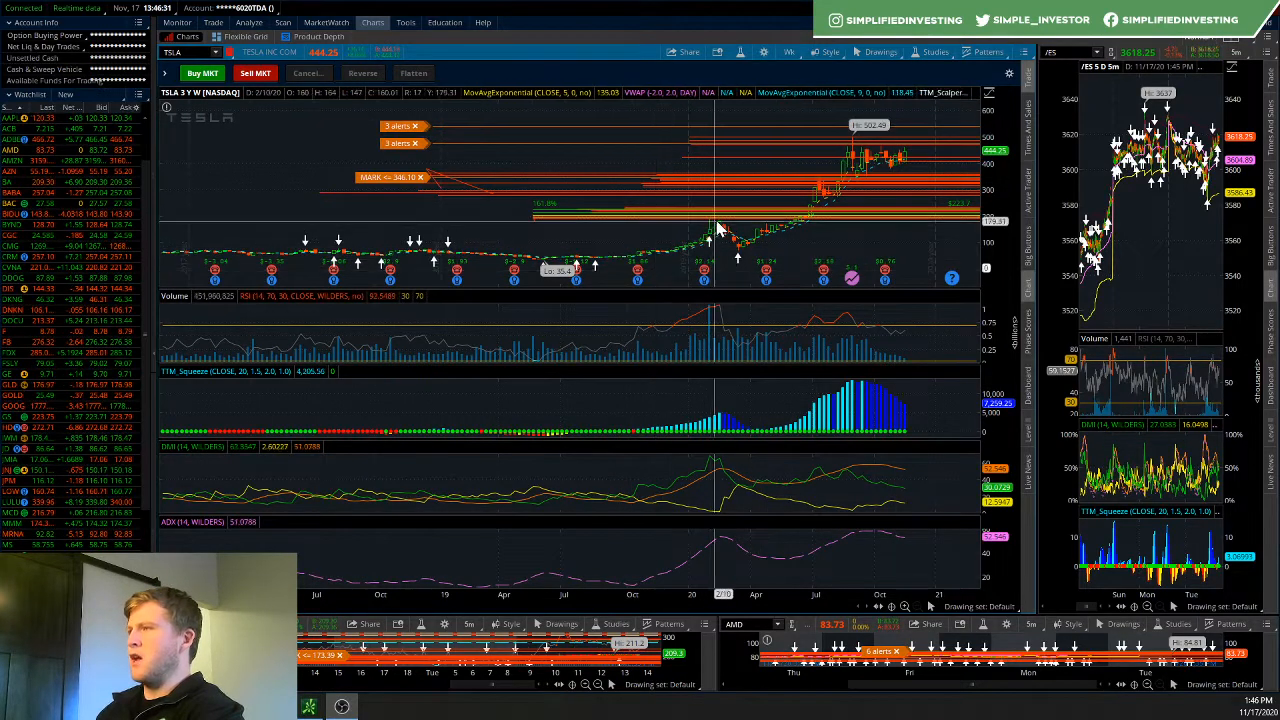
mouse_move(705, 240)
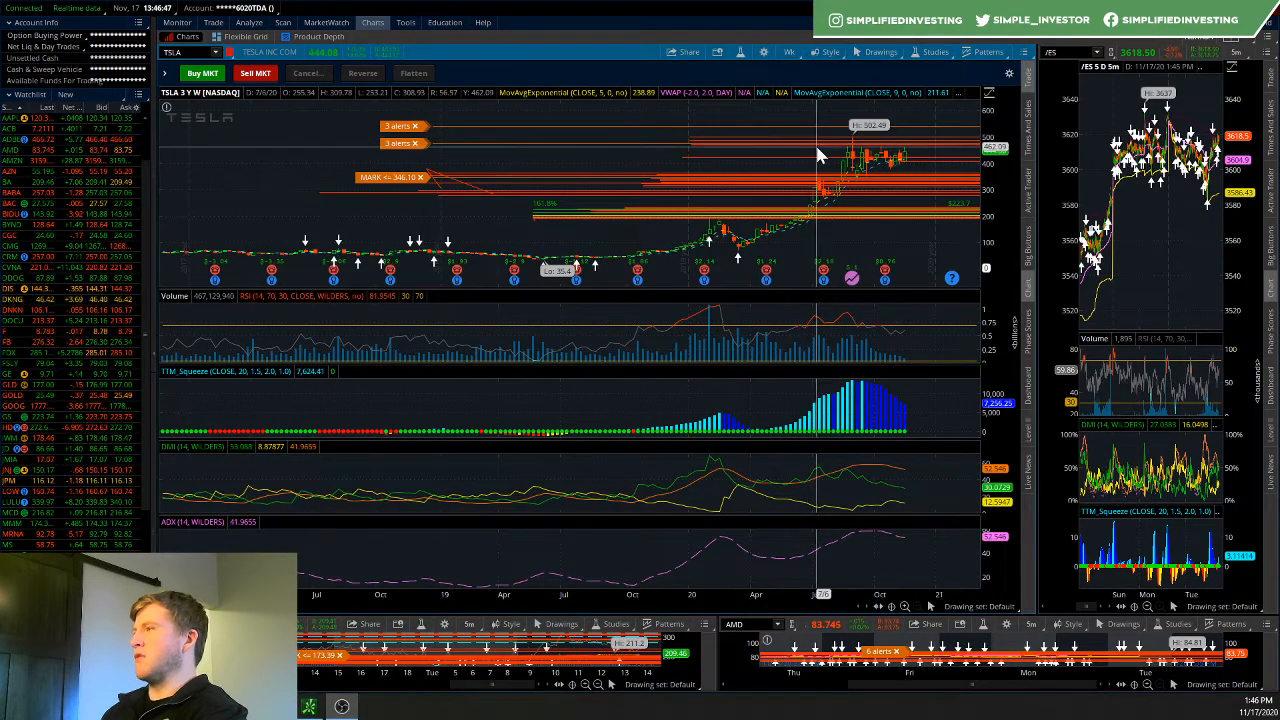
mouse_move(908, 157)
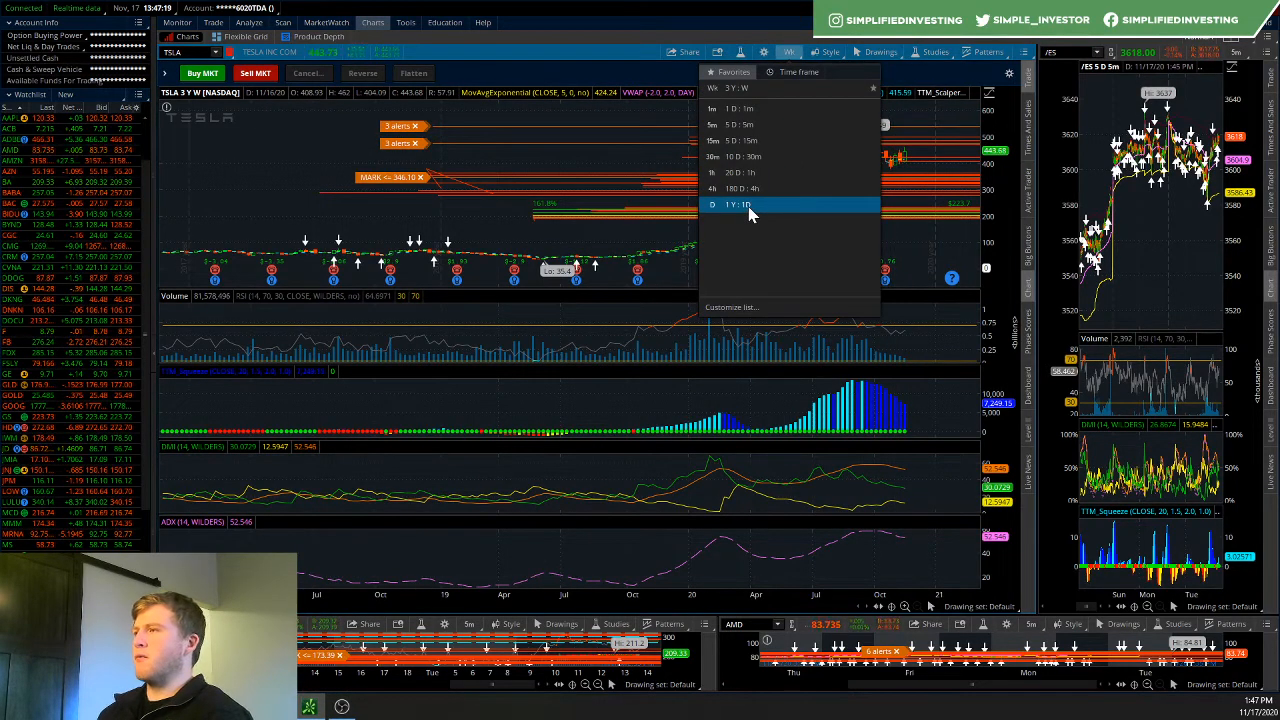
Step: Display TSLA as one year of daily bars with its resistance lines and price alerts
click(737, 204)
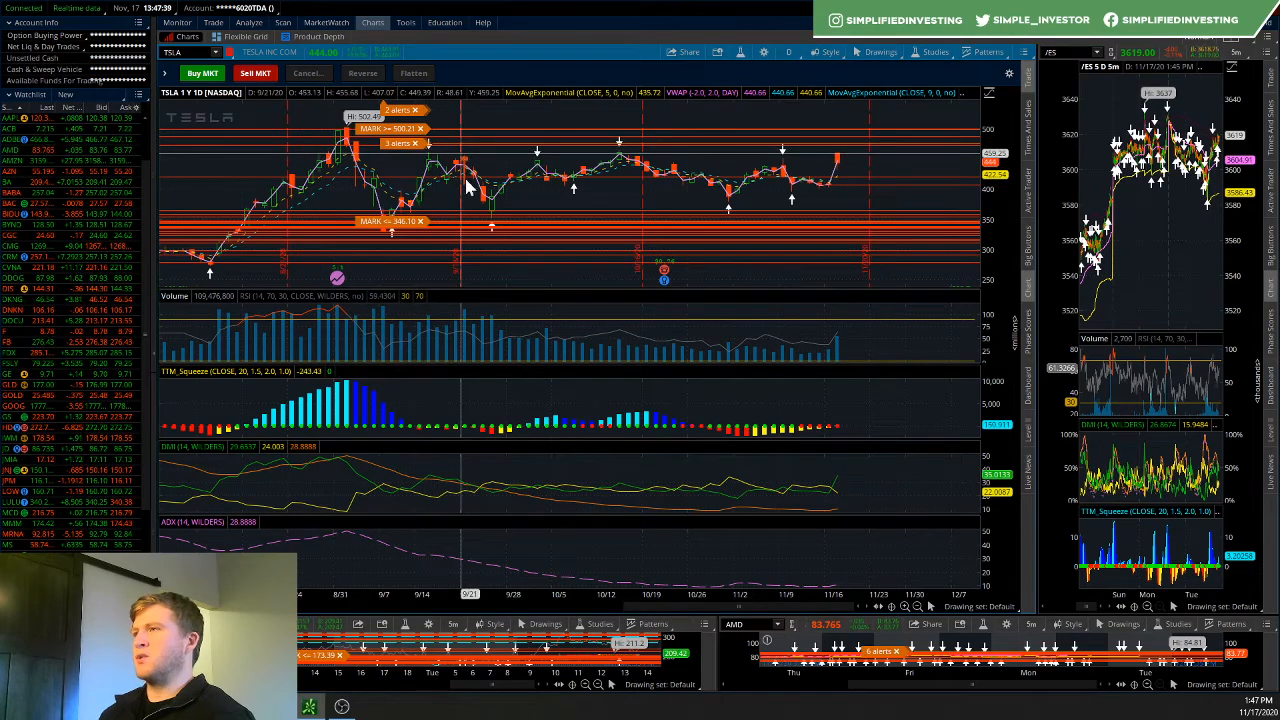
mouse_move(295, 160)
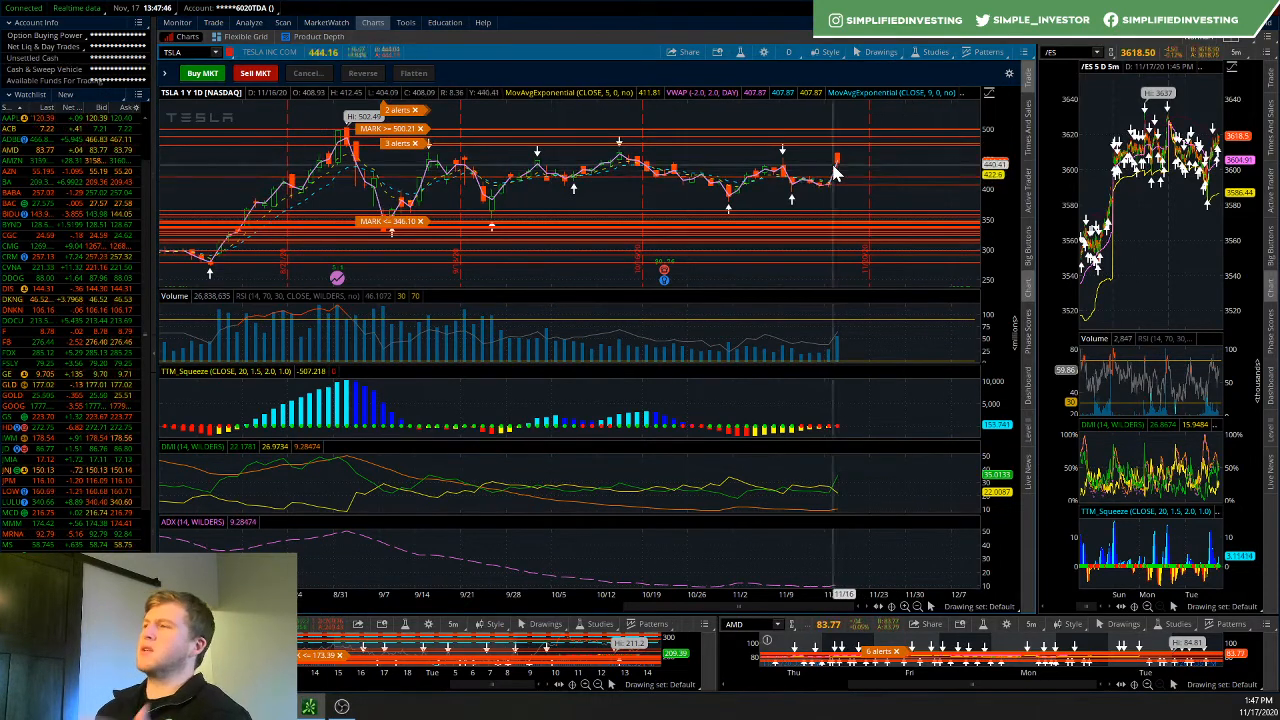
mouse_move(843, 160)
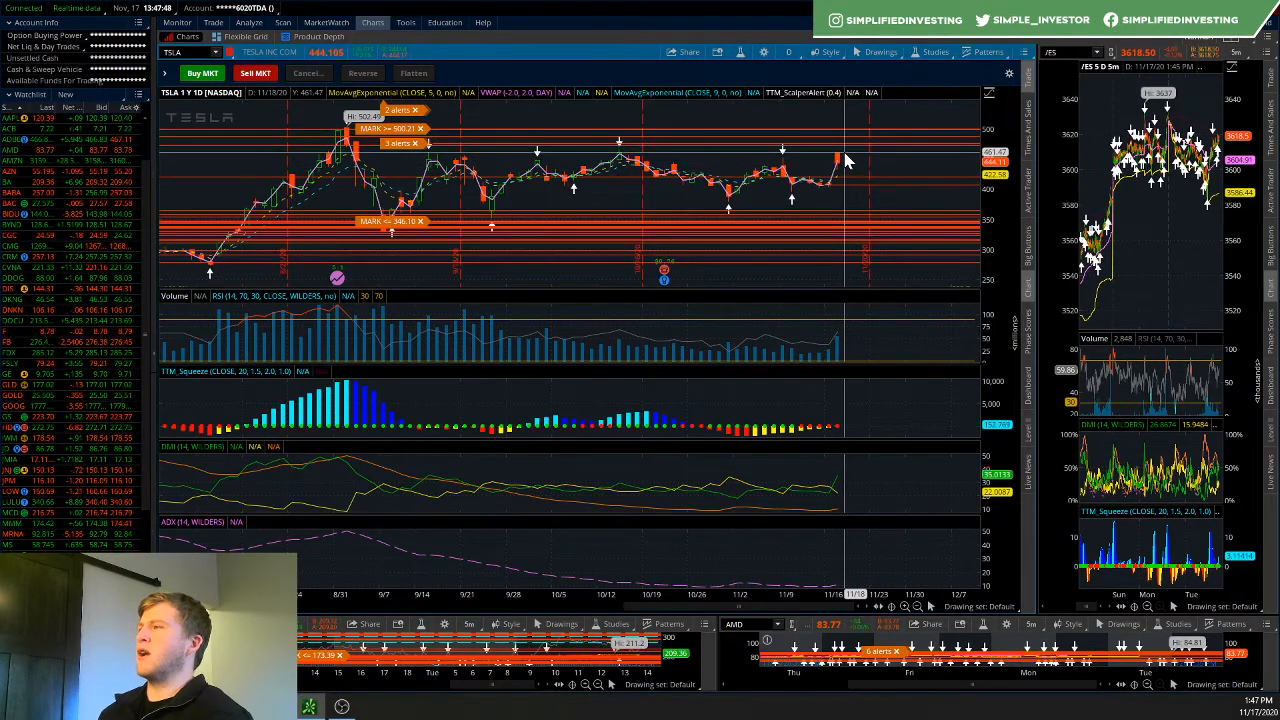
mouse_move(863, 148)
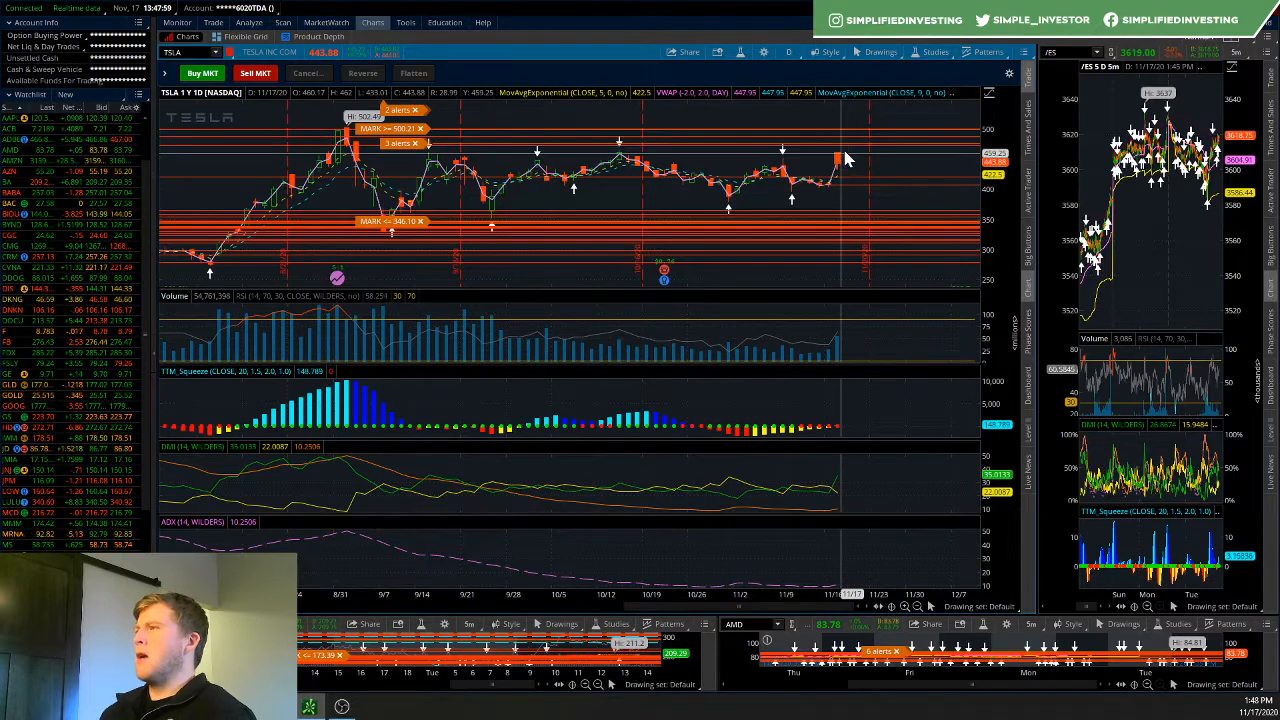
mouse_move(845, 160)
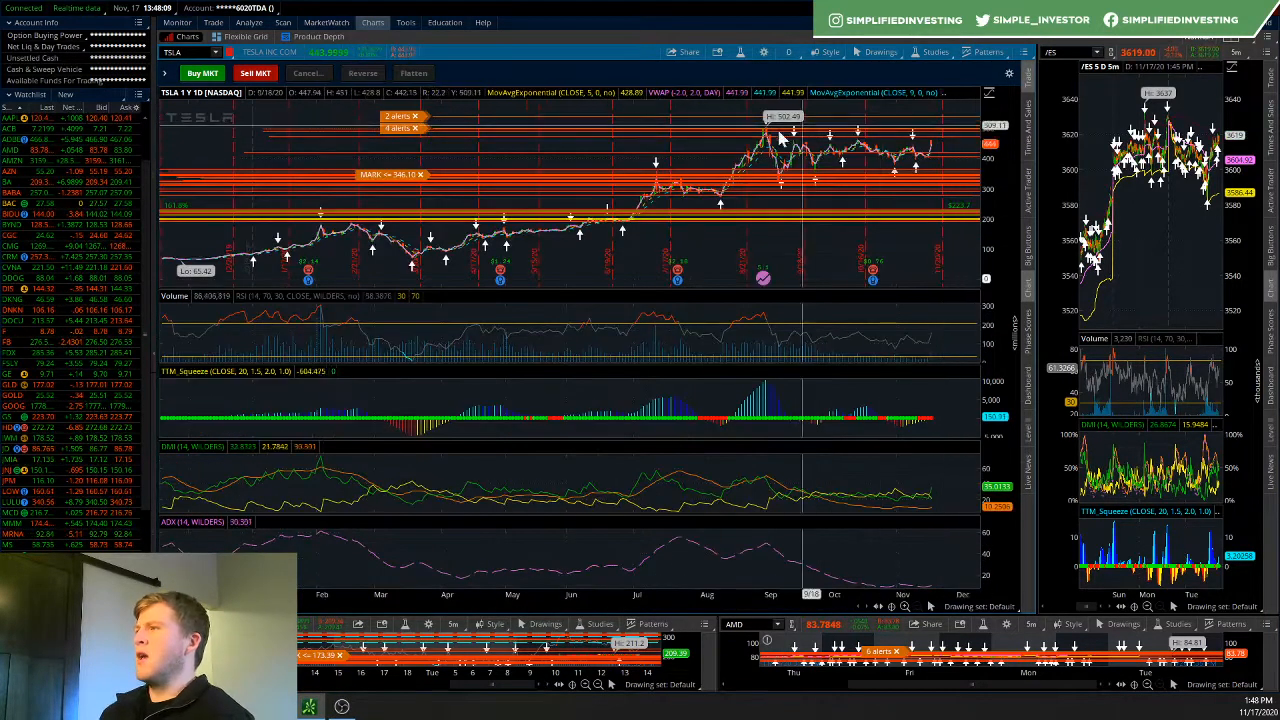
mouse_move(960, 140)
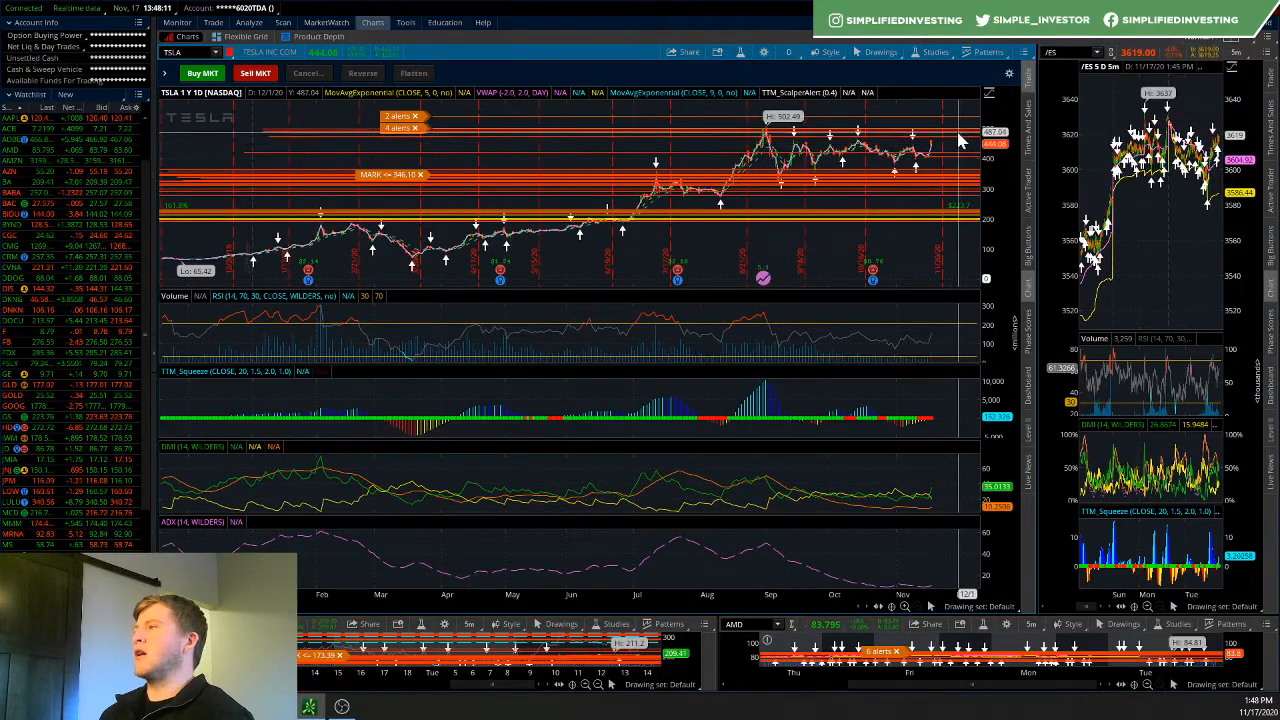
mouse_move(950, 143)
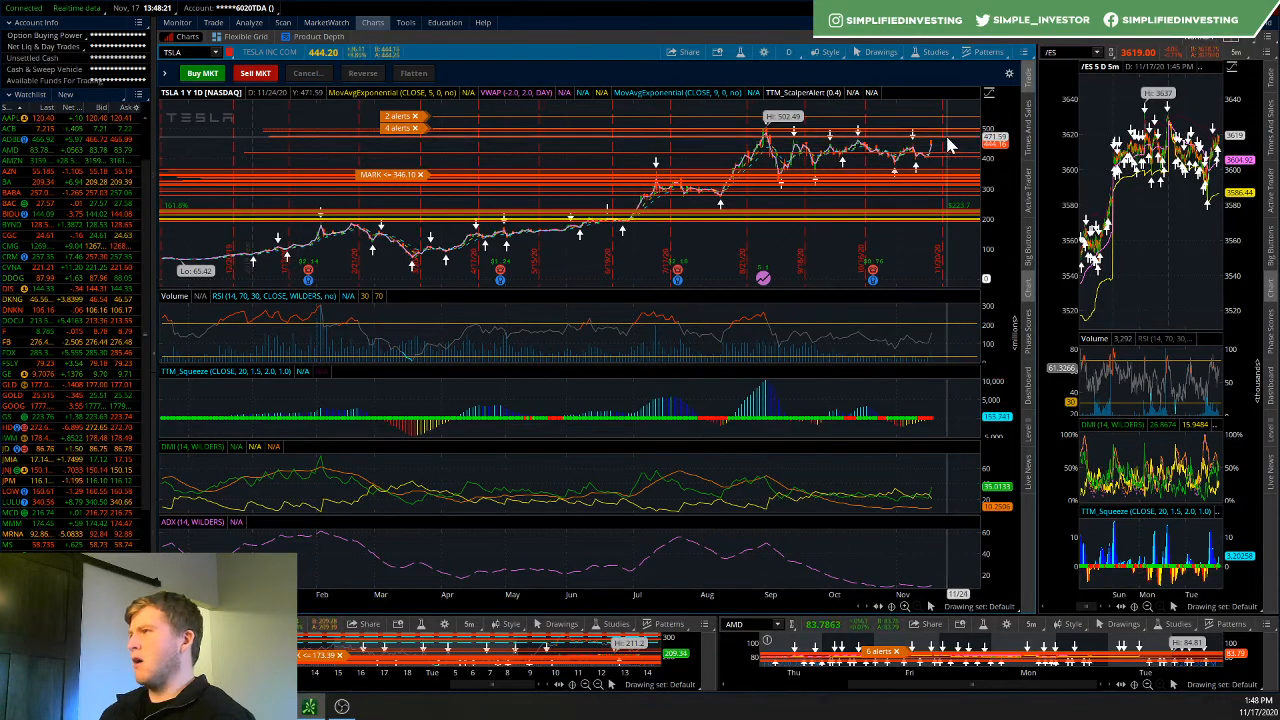
mouse_move(948, 145)
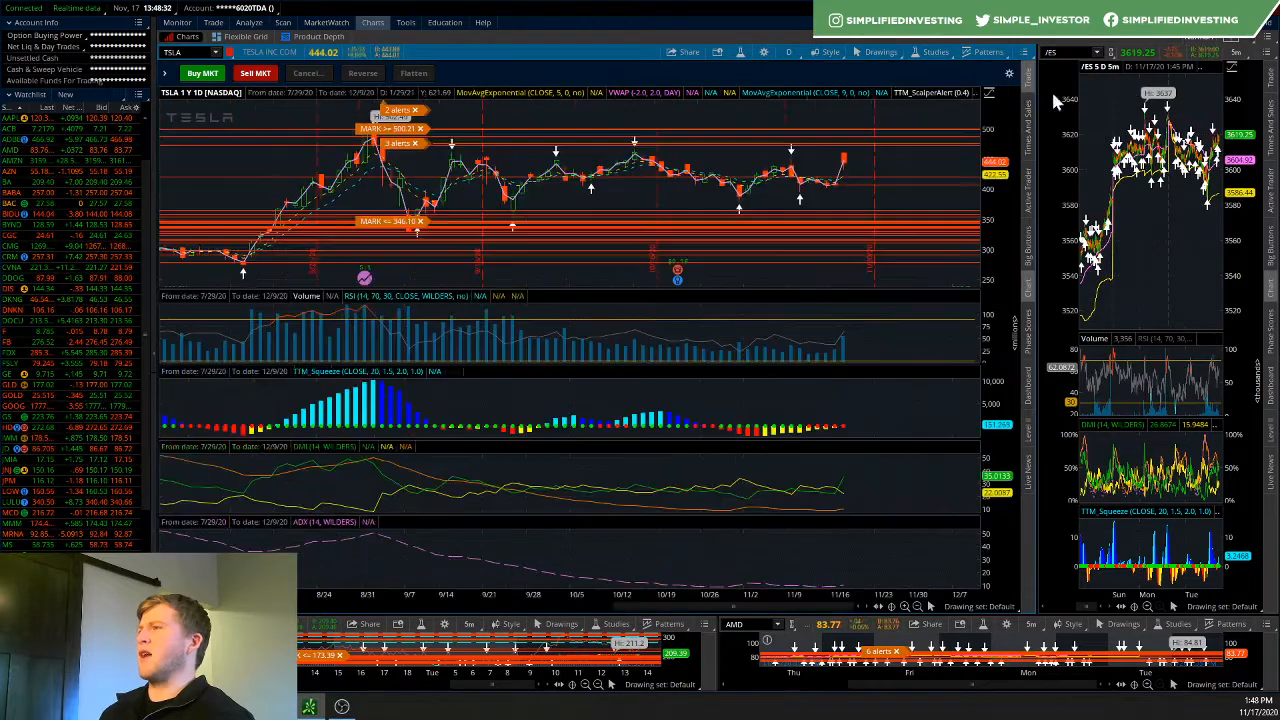
mouse_move(908, 128)
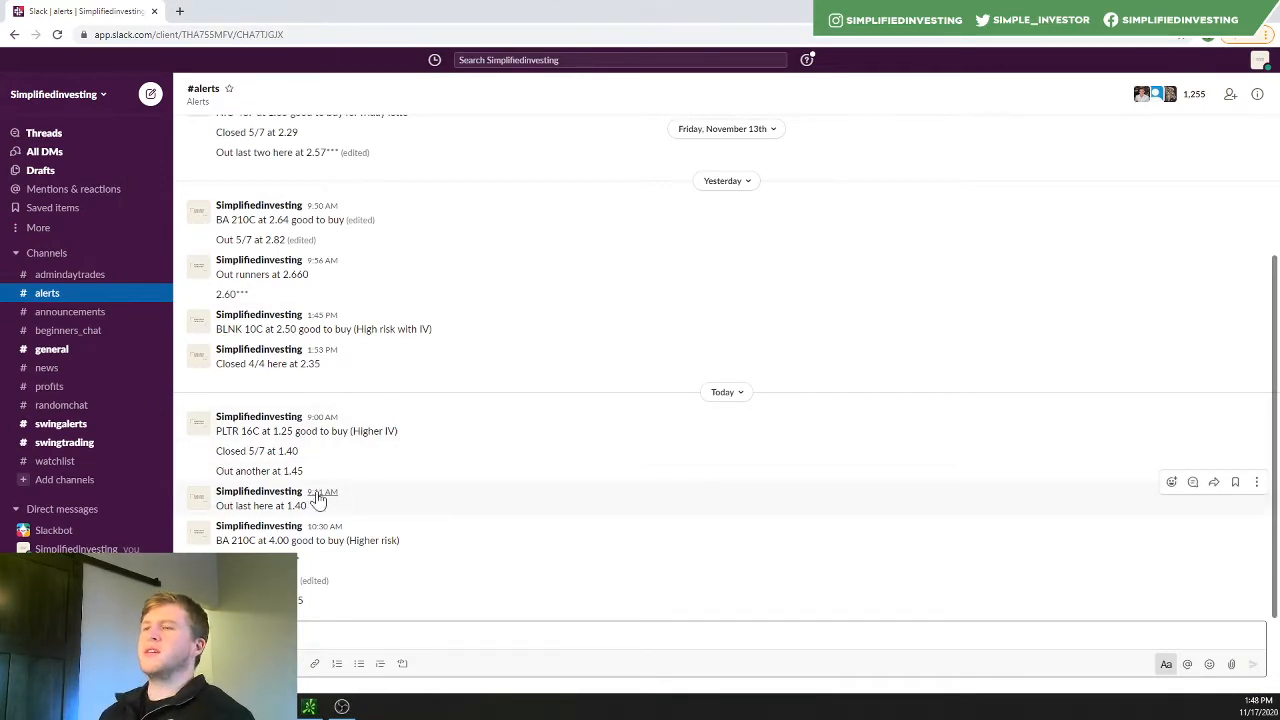
mouse_move(322, 491)
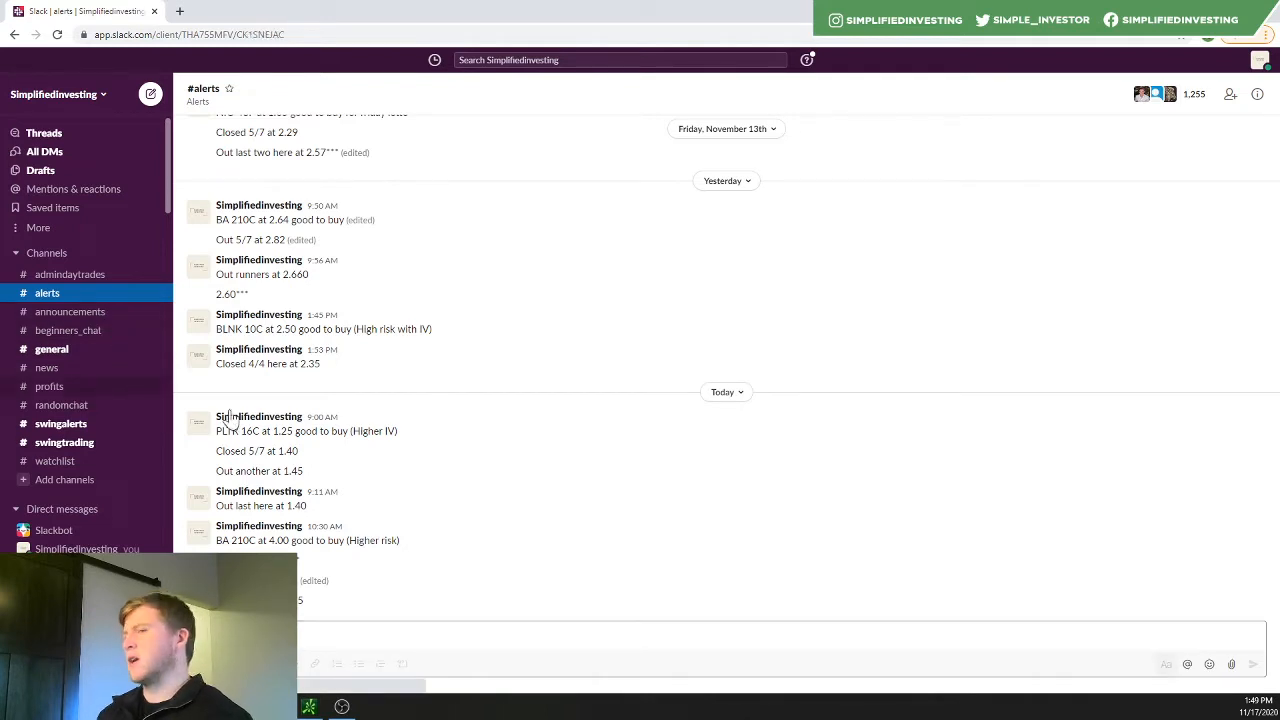
Step: Open the #profits channel from the Slack sidebar
click(49, 386)
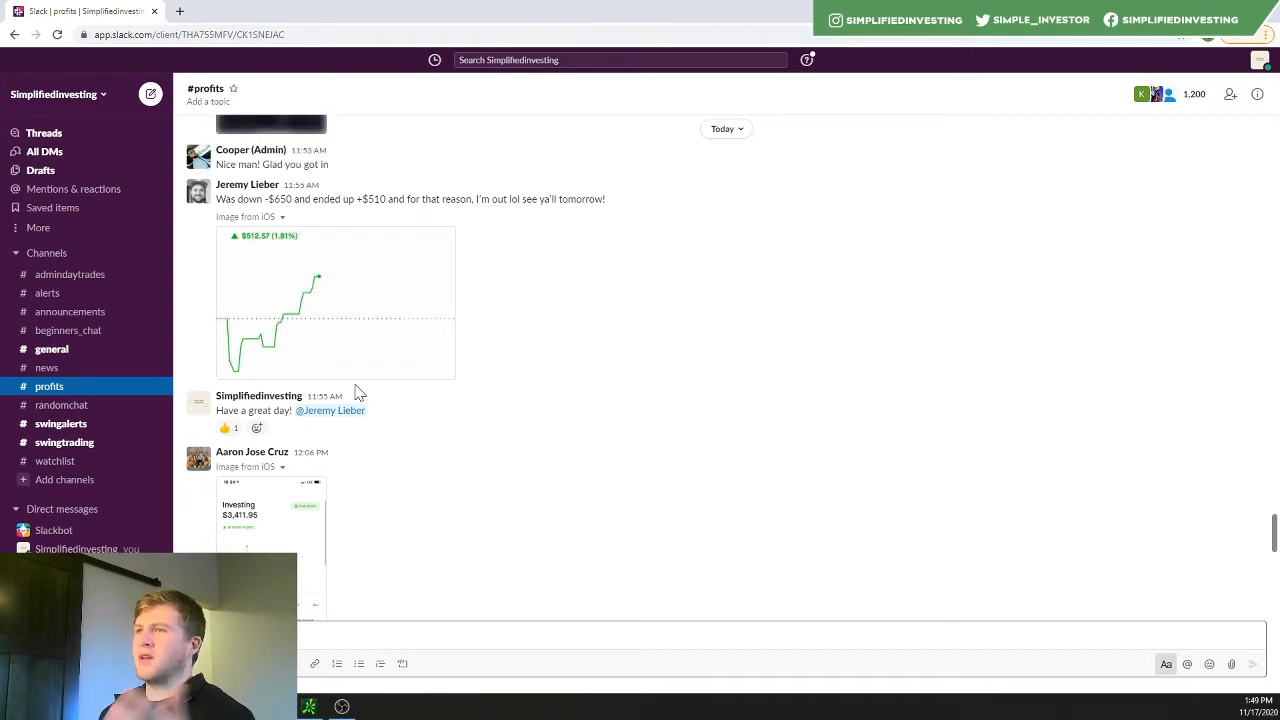
Step: Scroll through #profits back to this morning's gain screenshots, including the TSLA 400P scalp
scroll(down, 3)
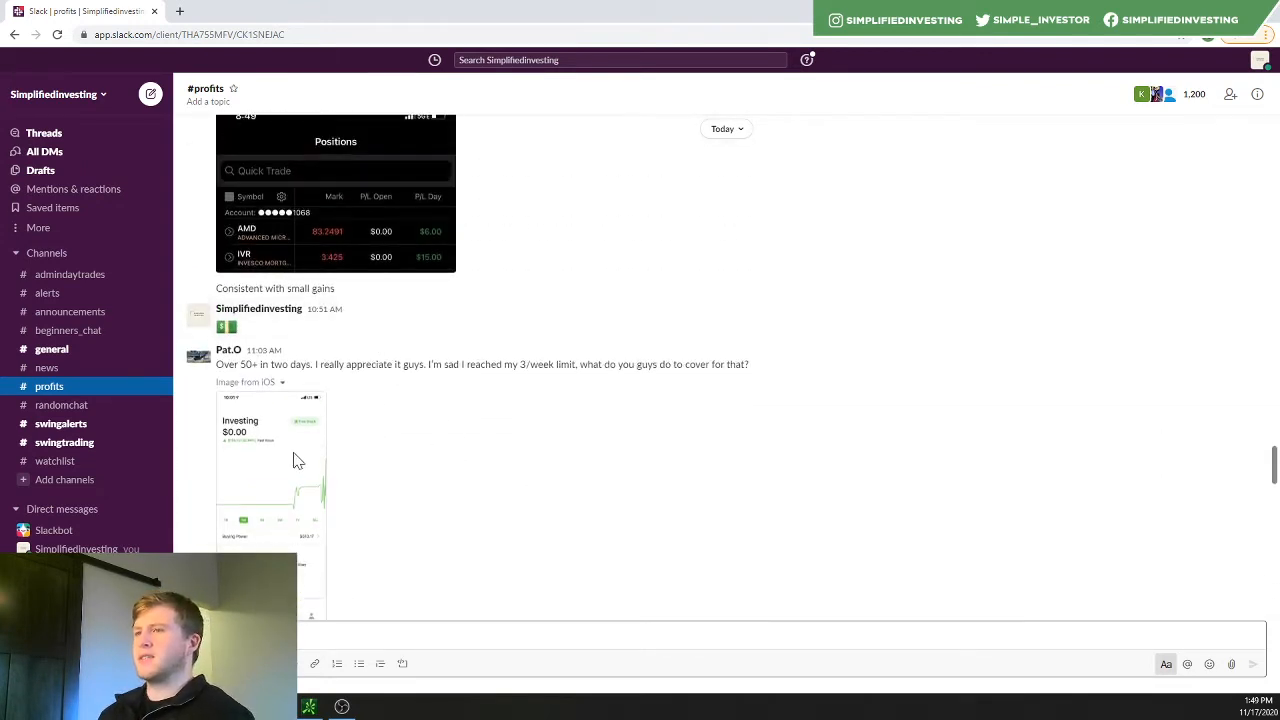
mouse_move(507, 393)
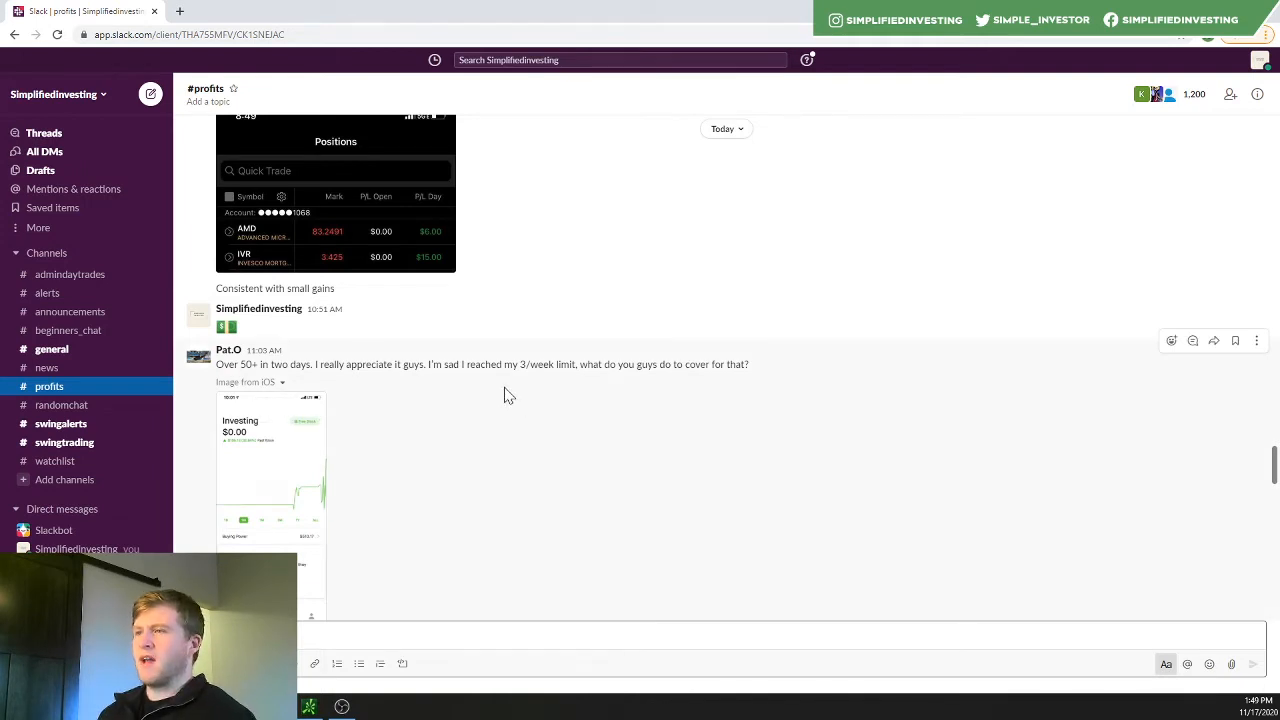
scroll(down, 3)
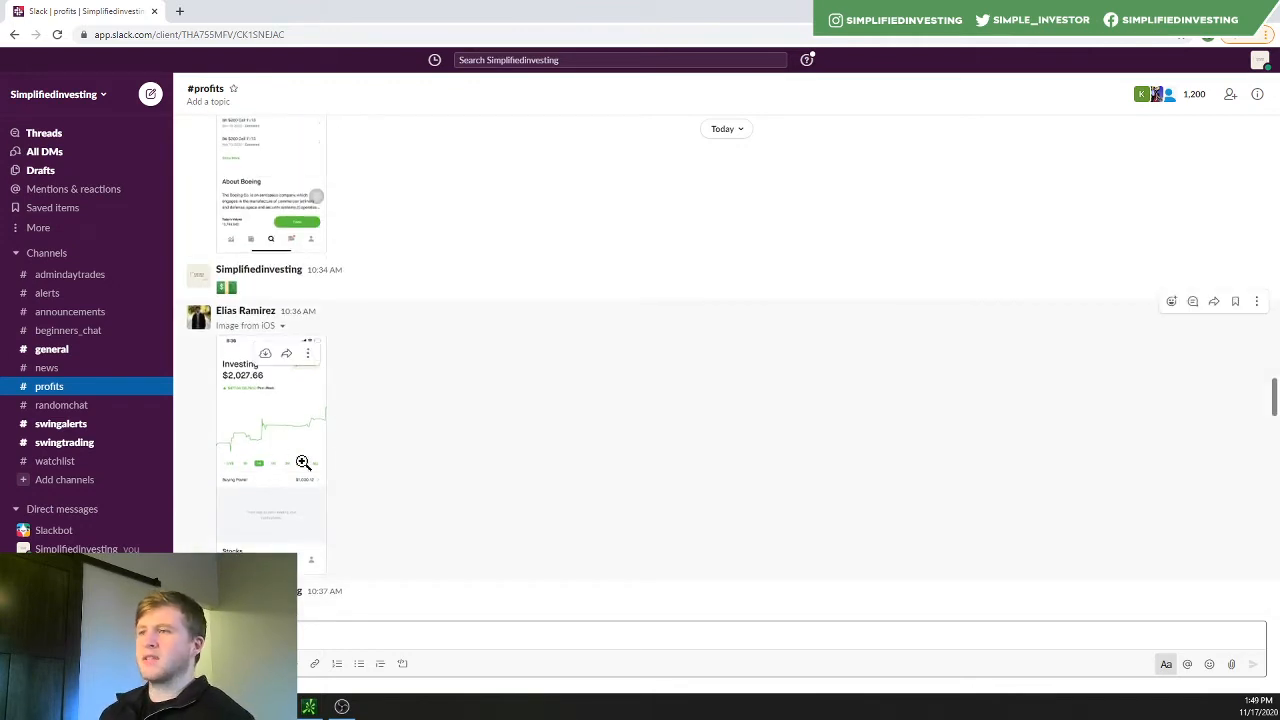
scroll(down, 3)
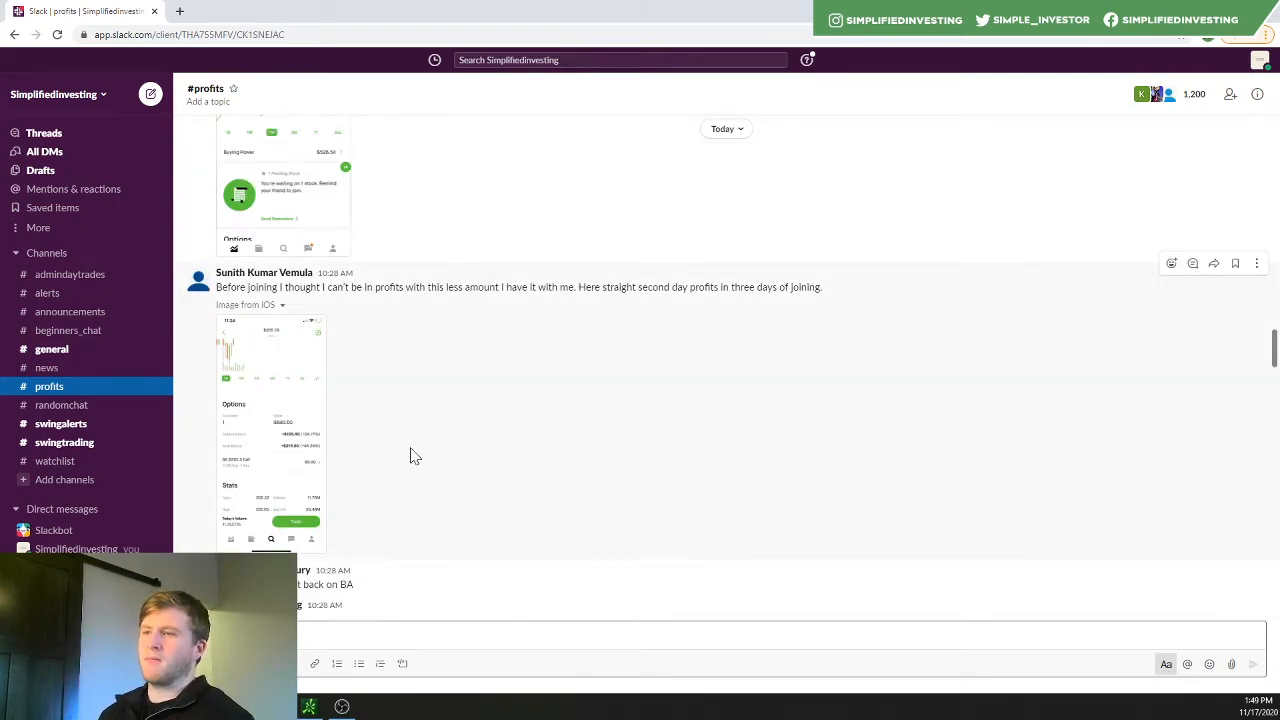
scroll(down, 3)
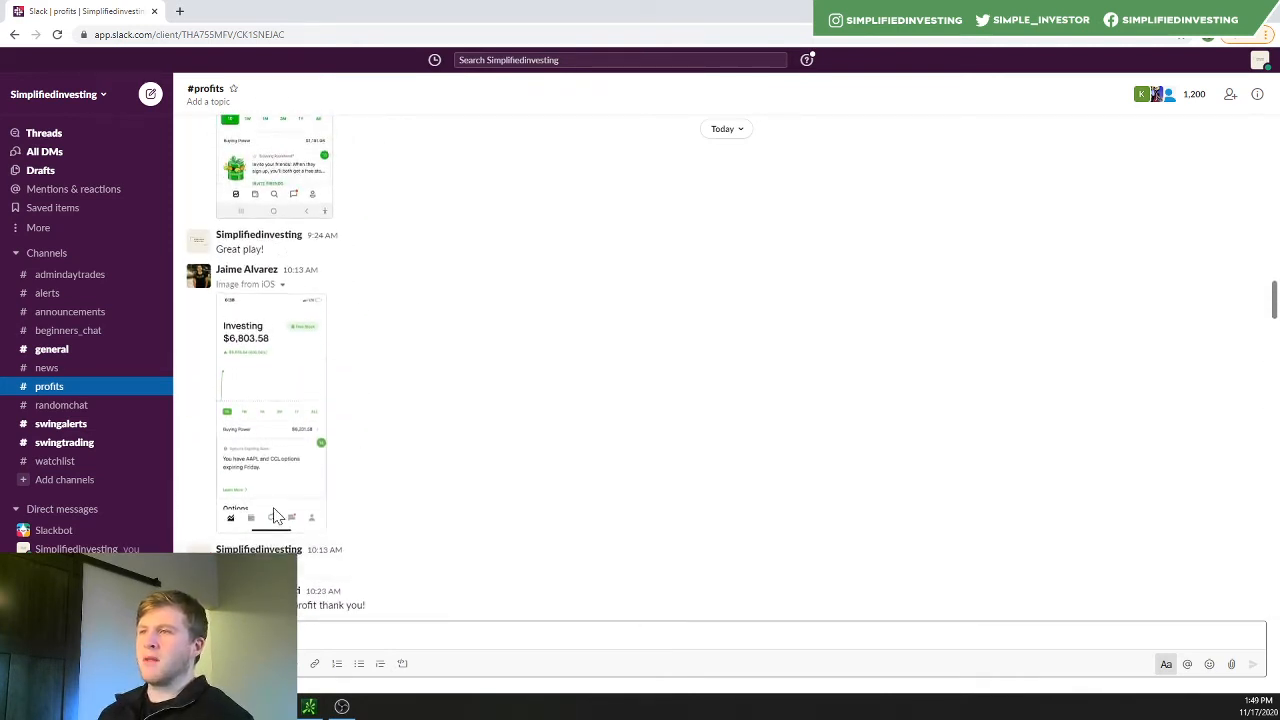
scroll(down, 3)
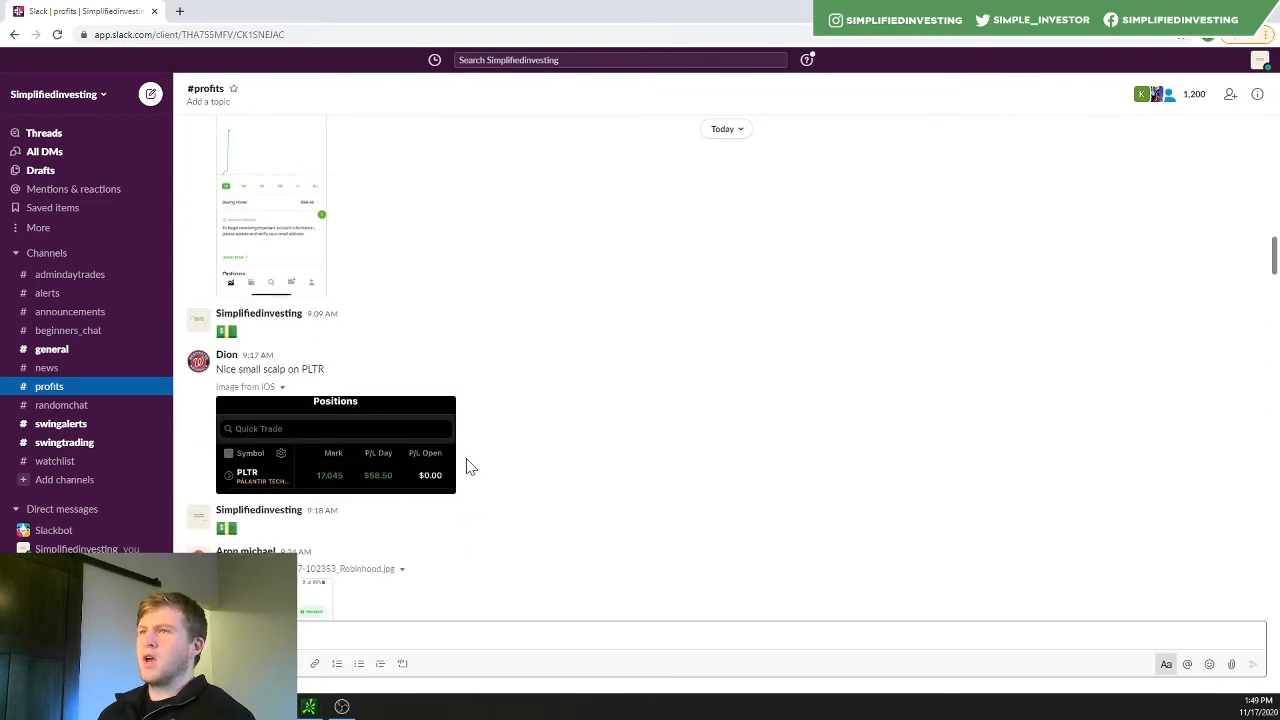
scroll(down, 3)
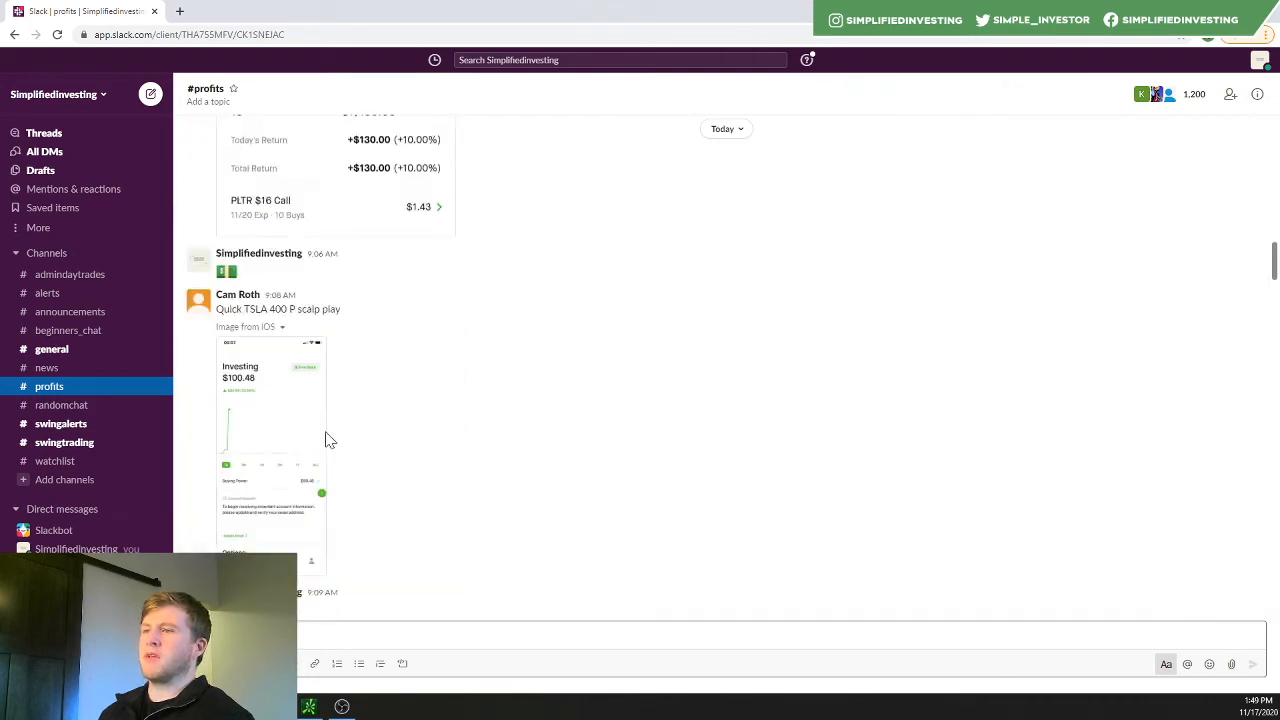